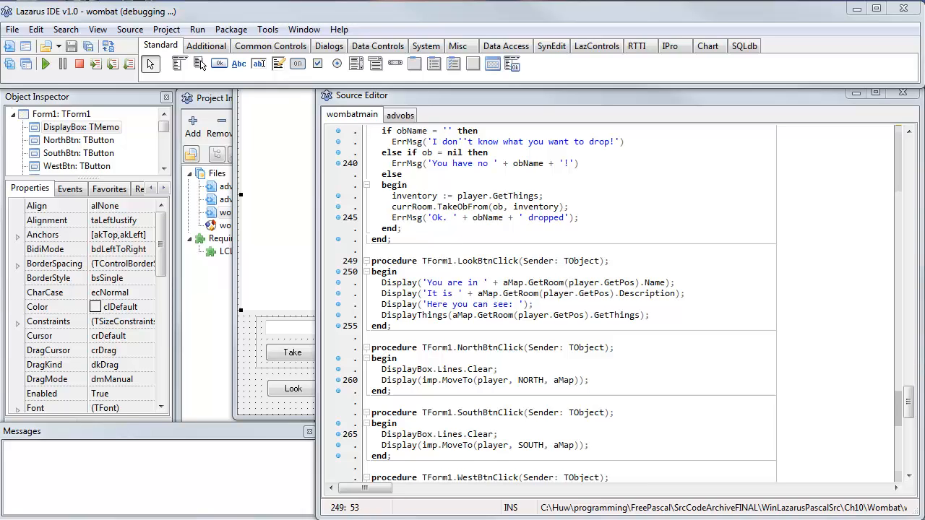
pyautogui.moveTo(864, 513)
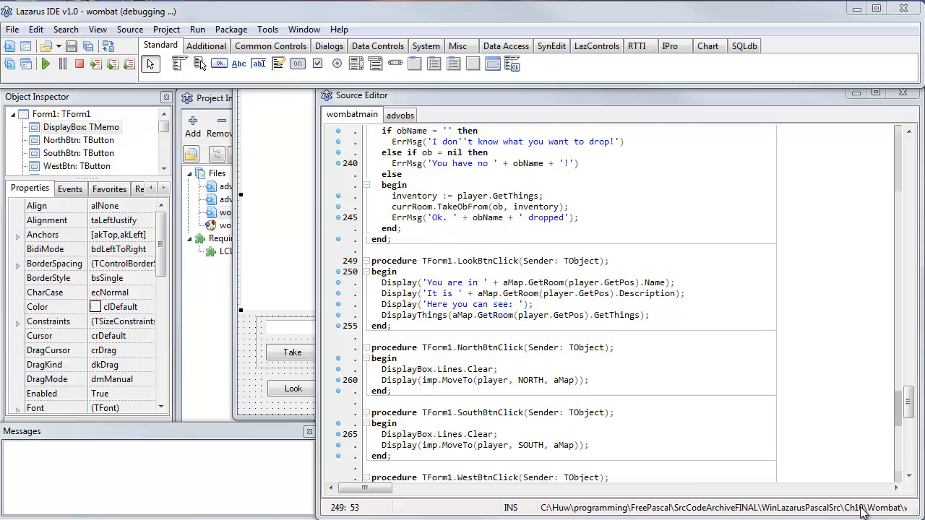
# Show the About Lazarus dialog from the Help menu
pyautogui.click(339, 29)
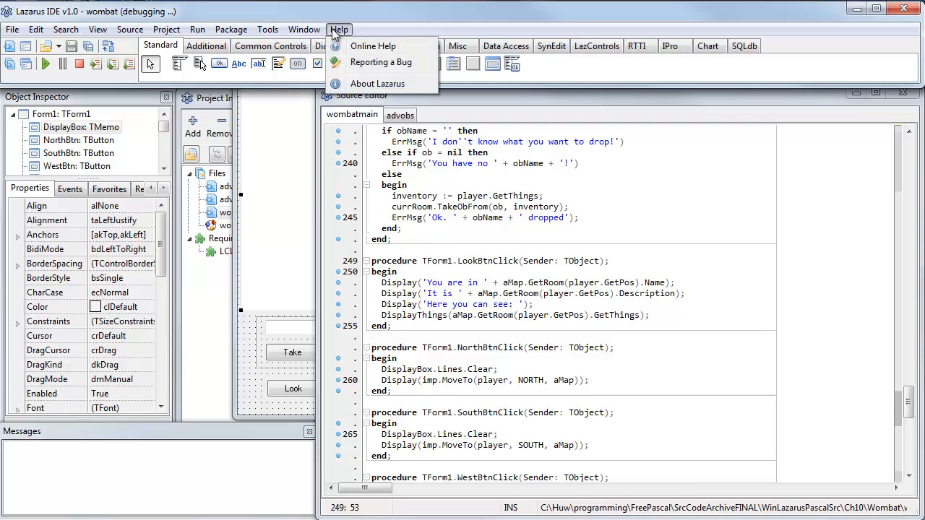
pyautogui.click(377, 82)
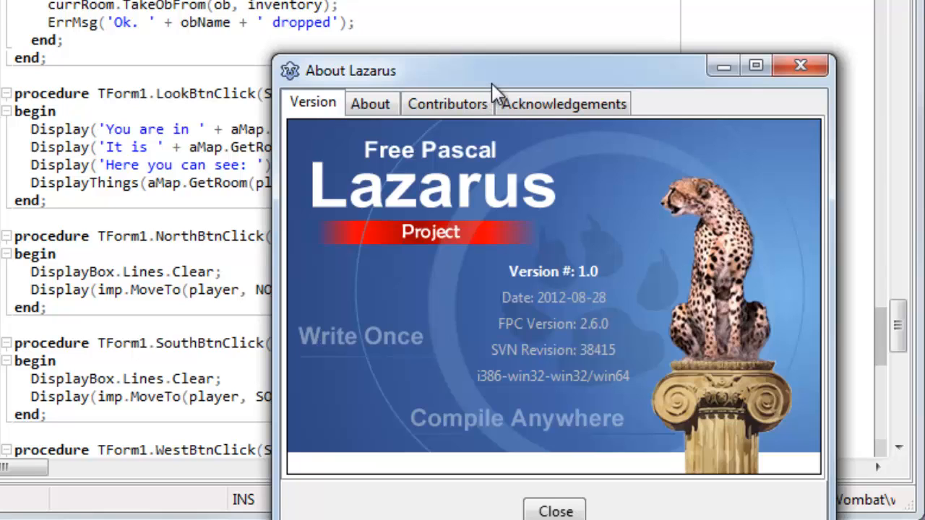
pyautogui.moveTo(506, 89)
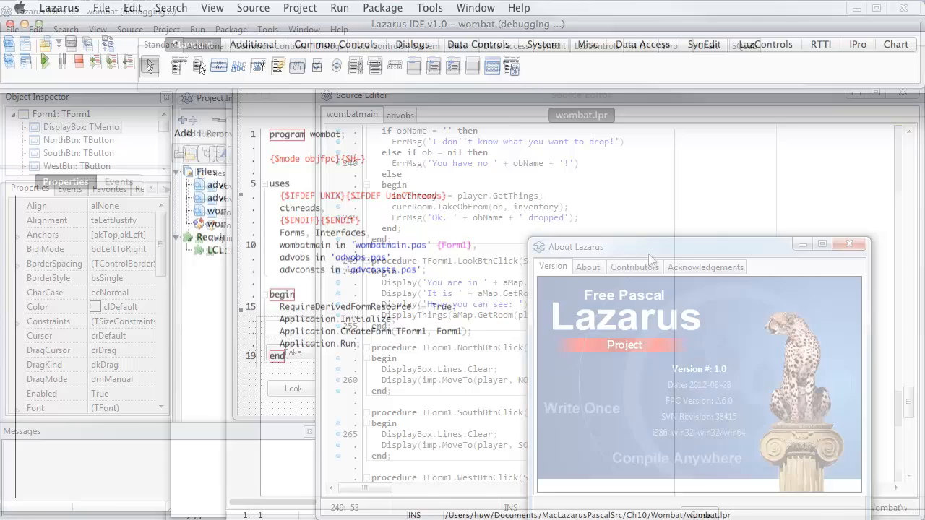
# Close the About dialog so the wombat form designer comes forward
pyautogui.click(850, 243)
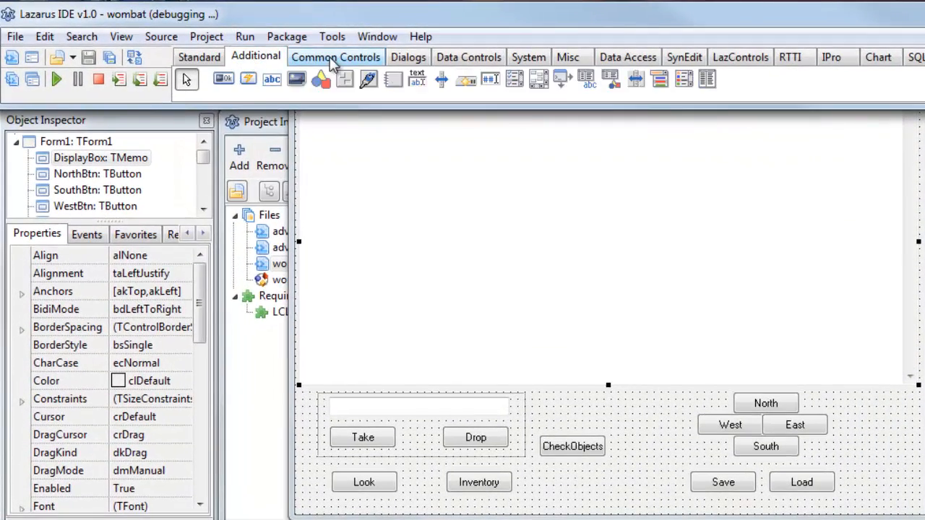
pyautogui.click(199, 56)
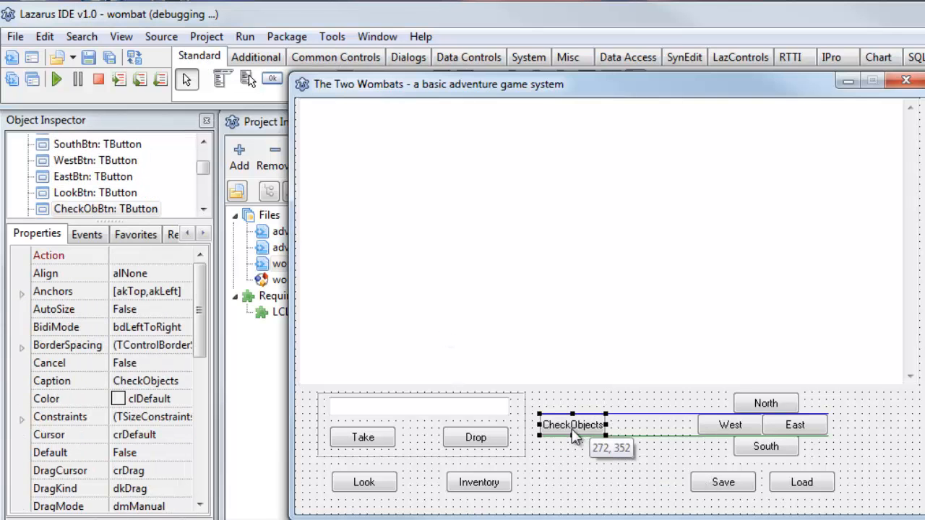
pyautogui.moveTo(572, 425); pyautogui.dragTo(572, 445)
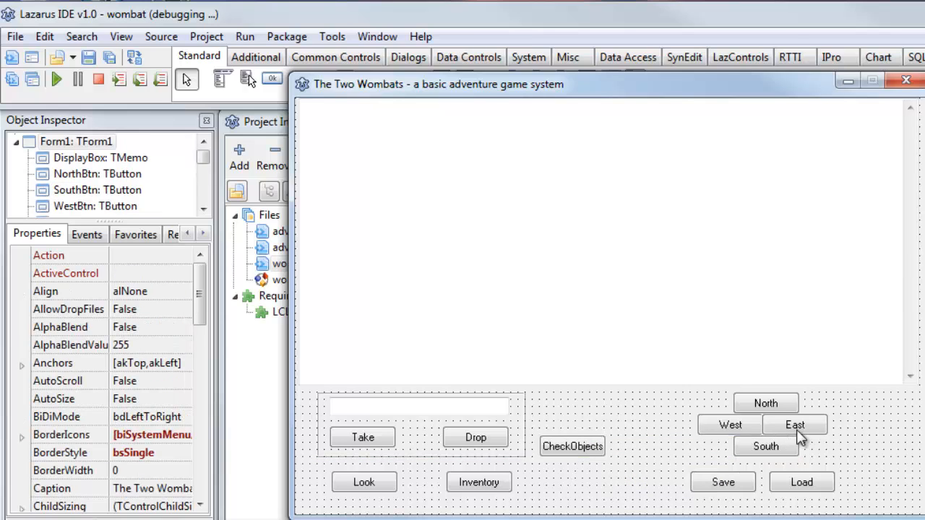
# Open EastBtnClick and toggle a breakpoint on its Display line (line 279)
pyautogui.doubleClick(795, 425)
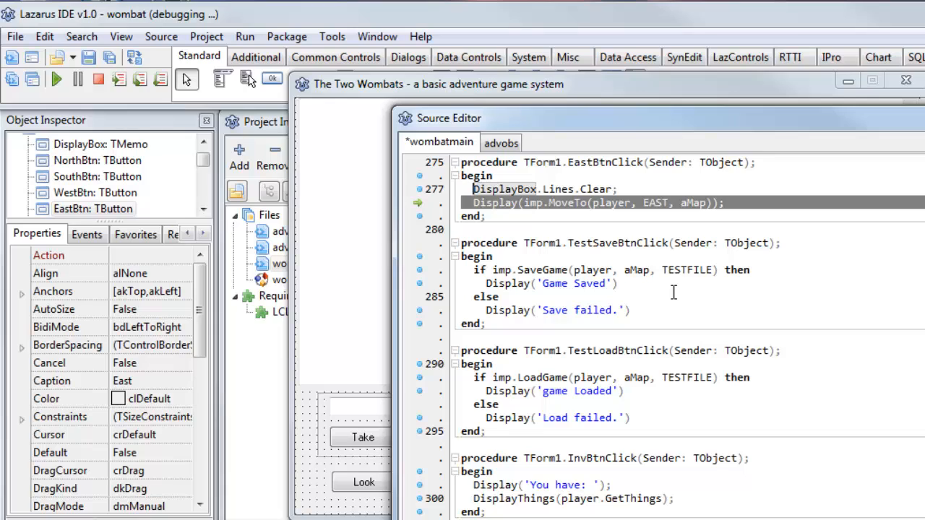
pyautogui.moveTo(598, 427)
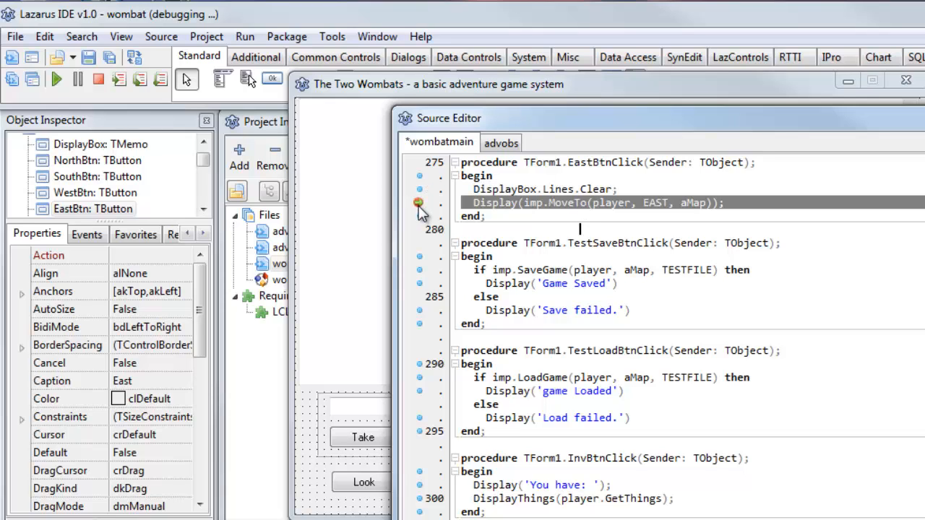
pyautogui.click(419, 188)
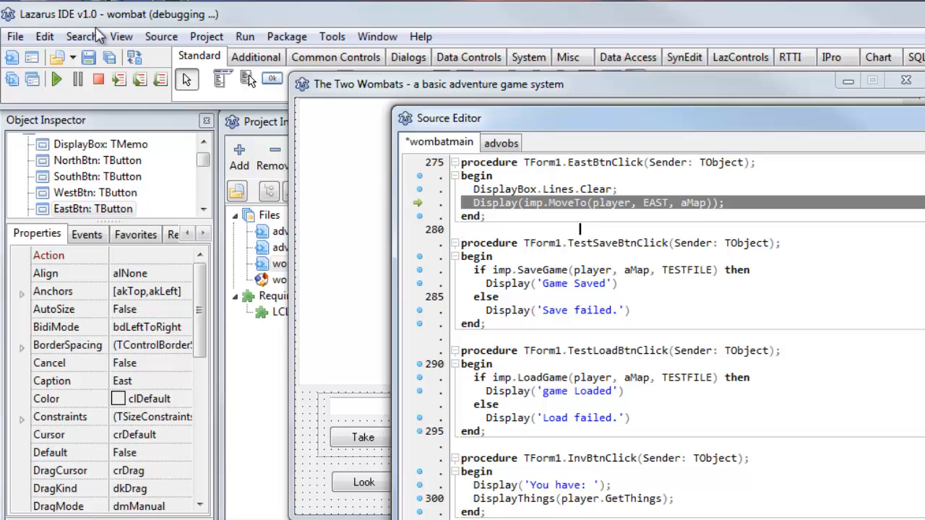
pyautogui.click(121, 36)
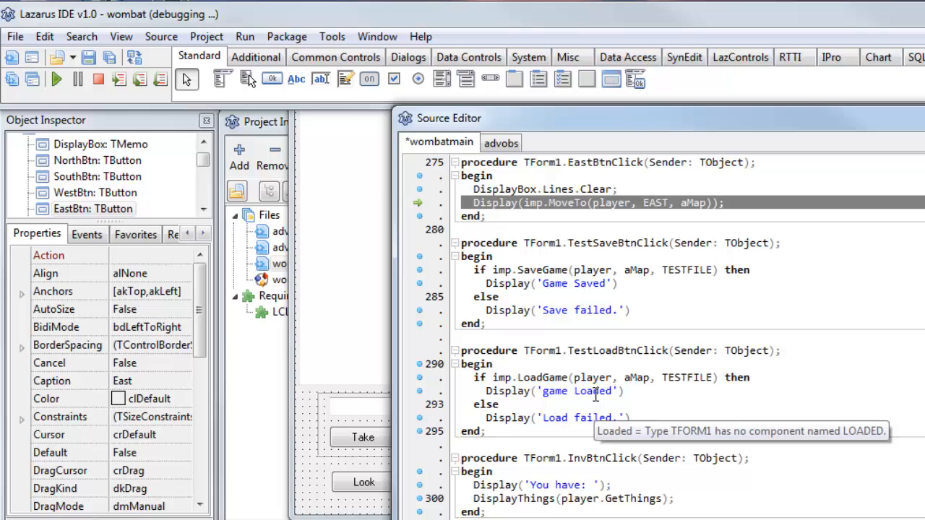
# Switch to the editor area showing TForm1.DropBtnClick
pyautogui.click(667, 404)
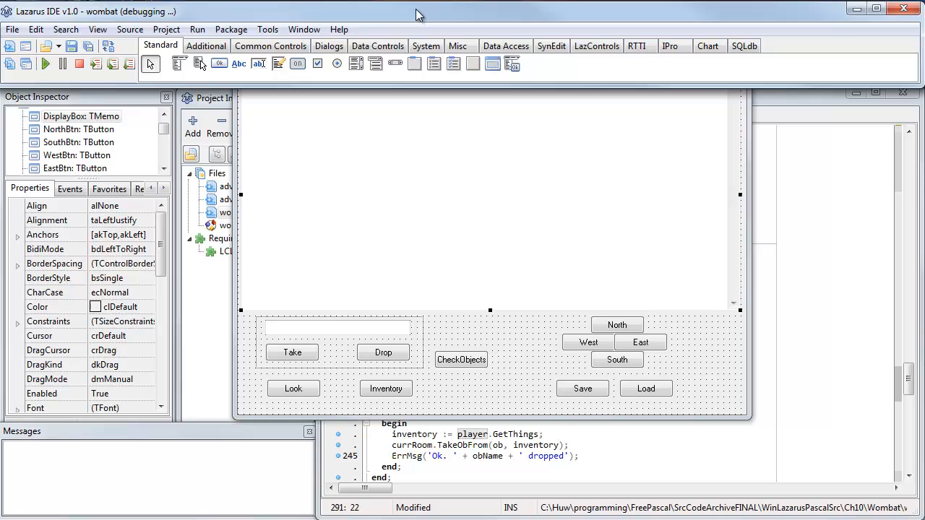
pyautogui.moveTo(542, 382)
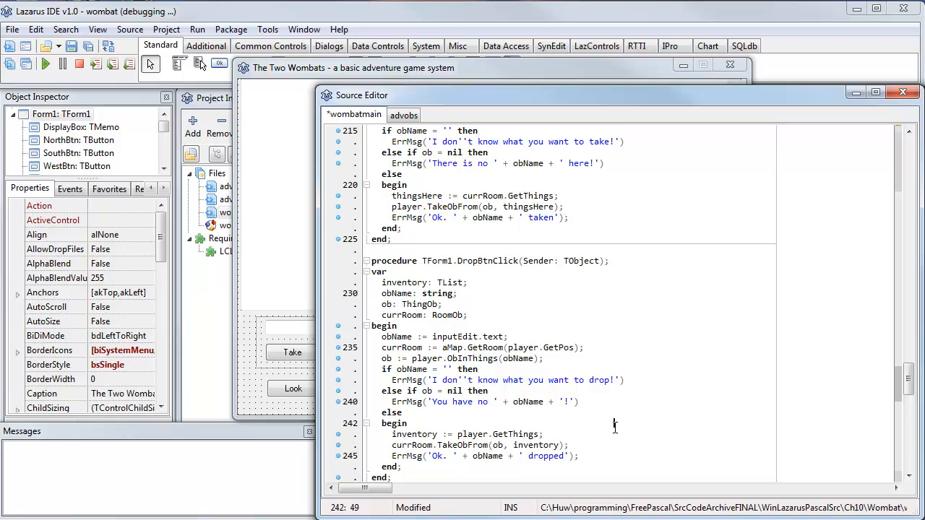
pyautogui.moveTo(620, 344)
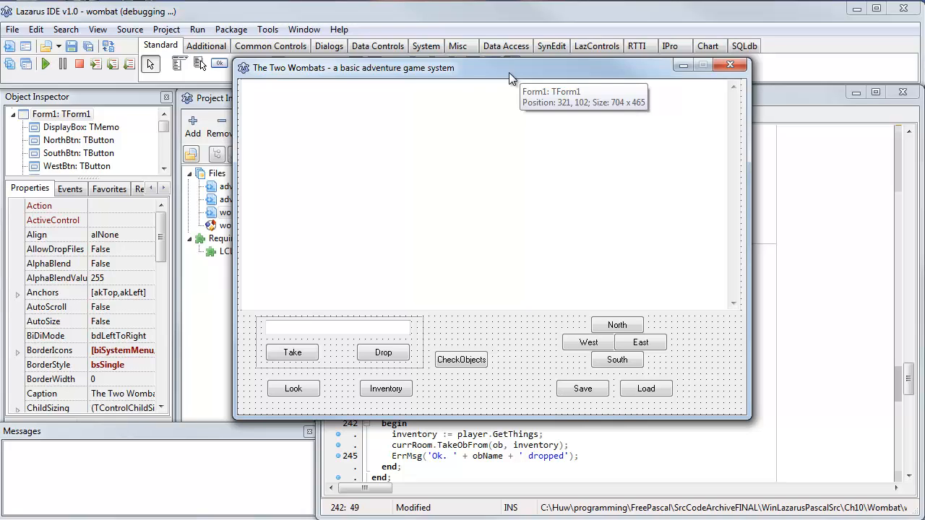
pyautogui.moveTo(511, 78)
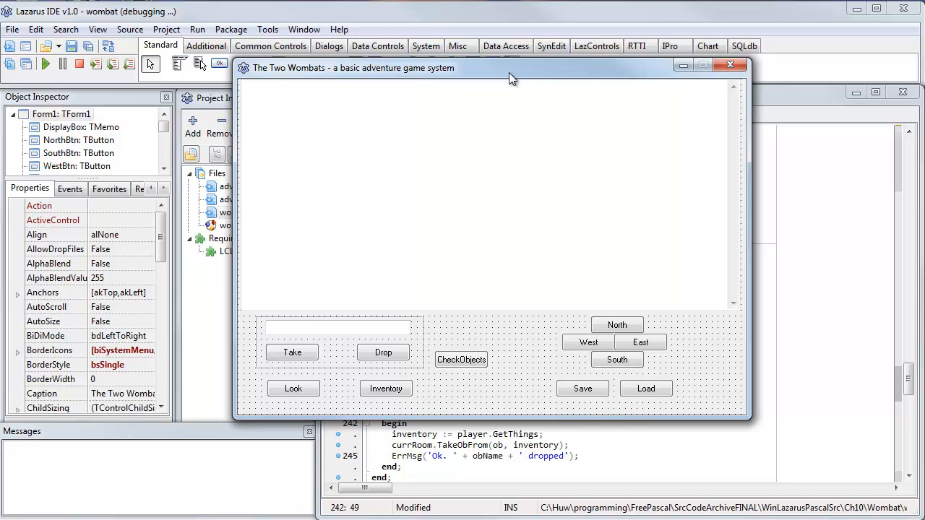
pyautogui.moveTo(677, 456)
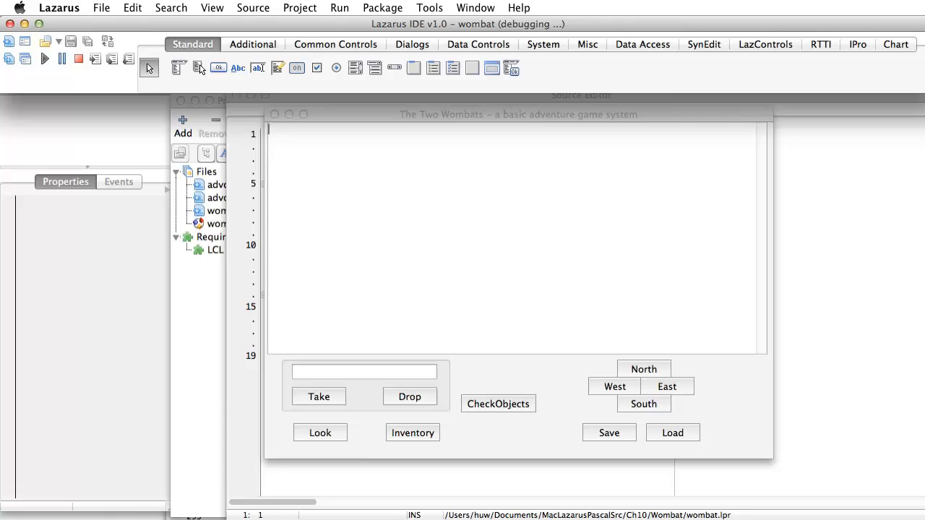
pyautogui.moveTo(439, 121)
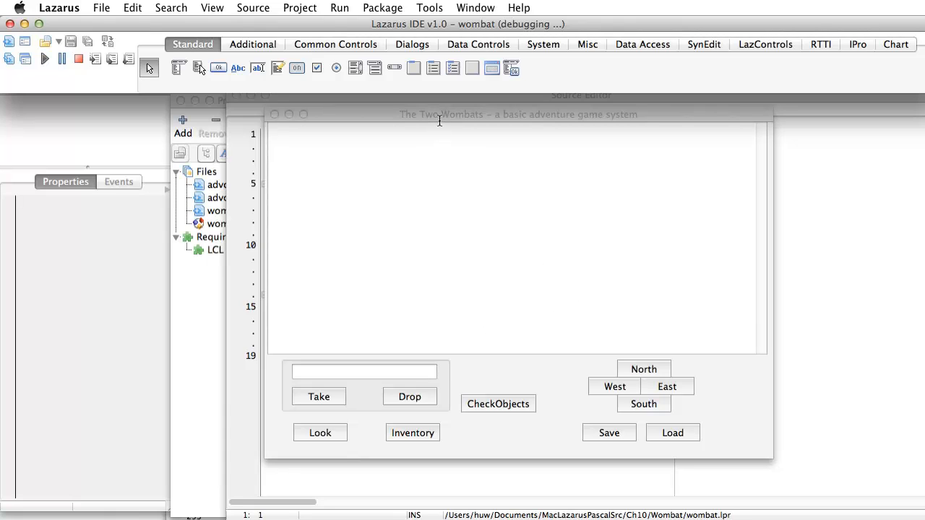